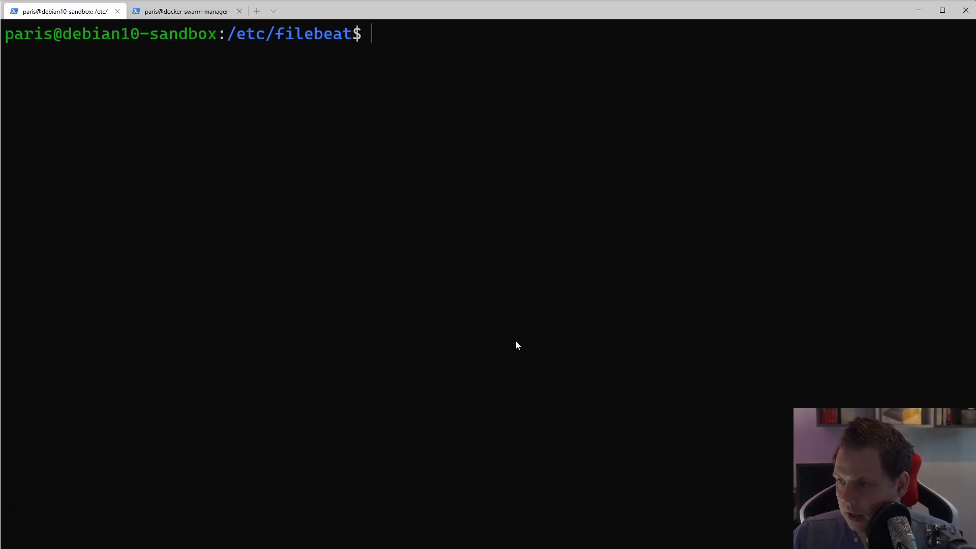
- Download and install the filebeat-7.6.2-amd64.deb package, then change to /etc/filebeat
{"action": "type", "text": "cd"}
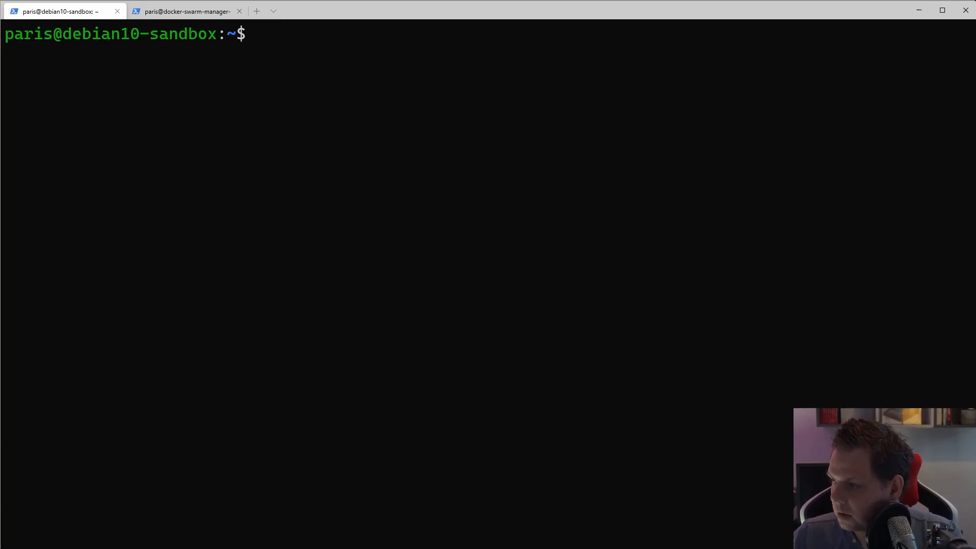
{"action": "type", "text": "curl -L -O https://artifacts.elastic.co/downloads/beats/filebeat/filebeat-7.6.2-amd64.deb"}
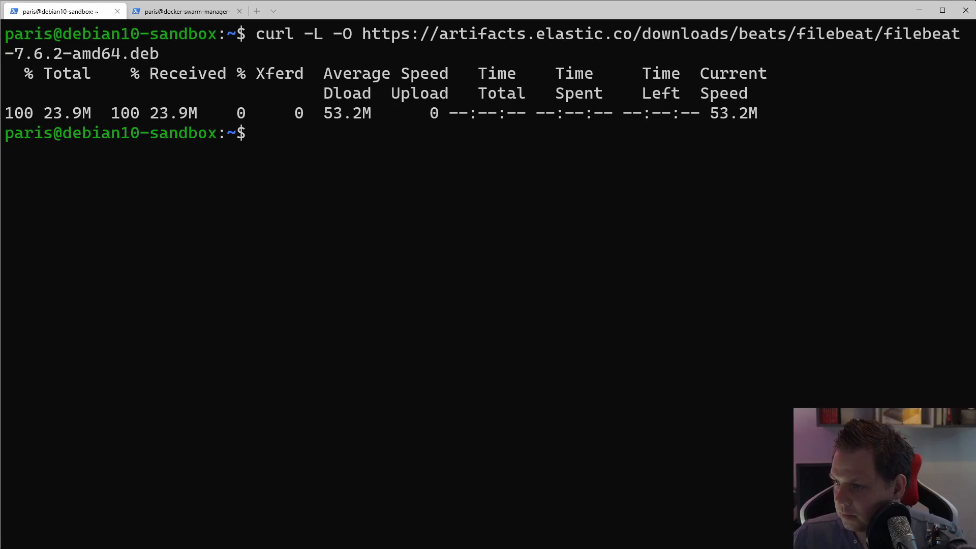
{"action": "type", "text": "sudo dpkg -i filebeat-7.6.2-amd64.deb"}
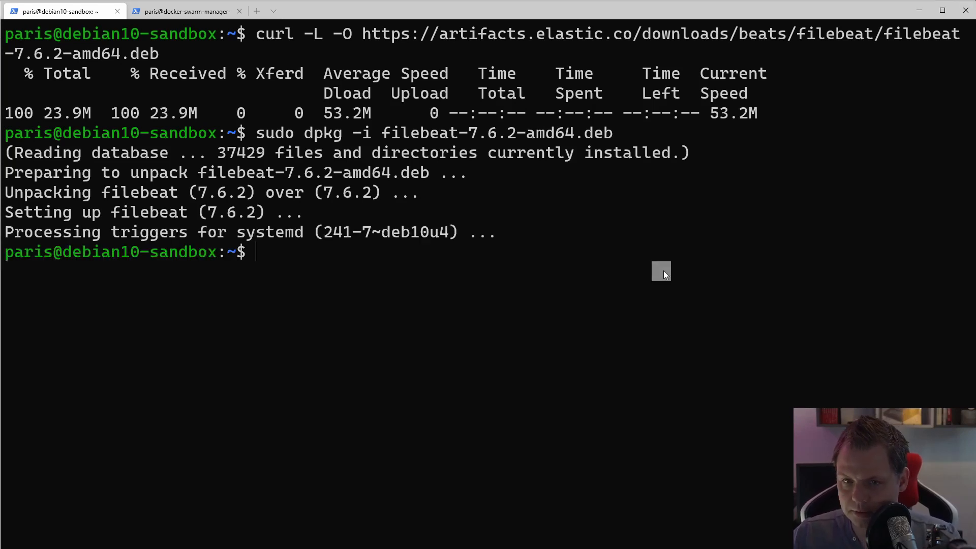
{"action": "type", "text": "cd /etc/filebeat/"}
{"action": "type", "text": "output.el"}
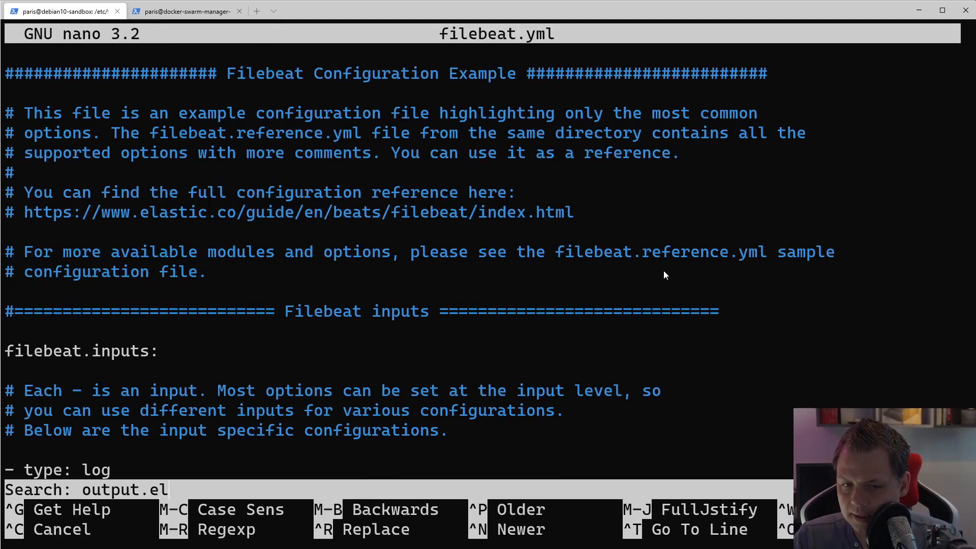
- Review filebeat.yml's Elasticsearch output and Kibana host settings for 192.168.150.20
{"action": "key", "text": "Enter"}
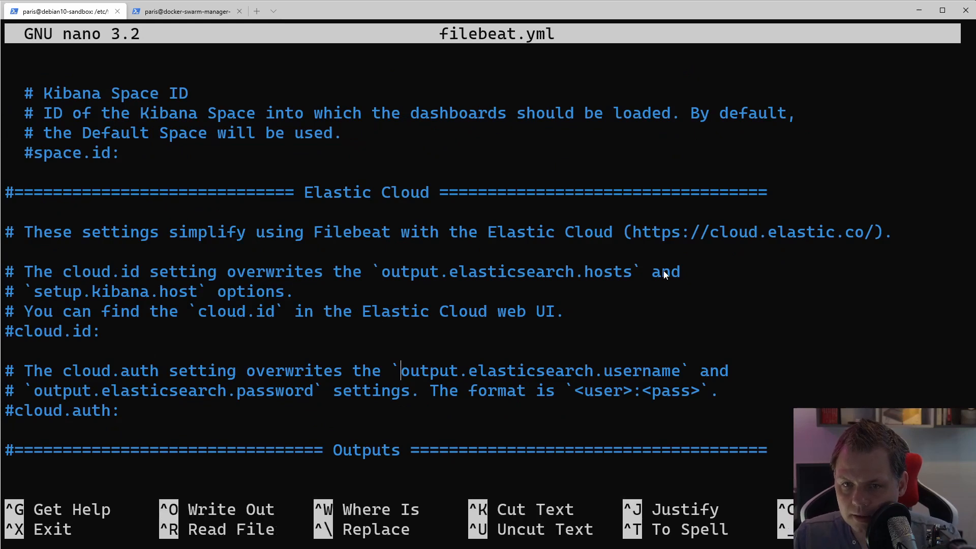
{"action": "scroll", "scroll_direction": "down", "scroll_amount": 3}
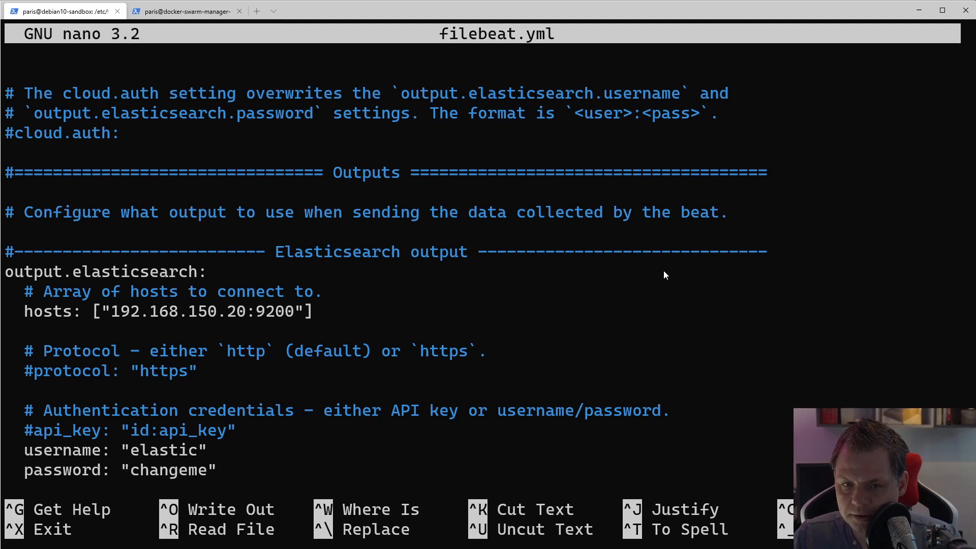
{"action": "scroll", "scroll_direction": "down", "scroll_amount": 3}
{"action": "type", "text": "ki"}
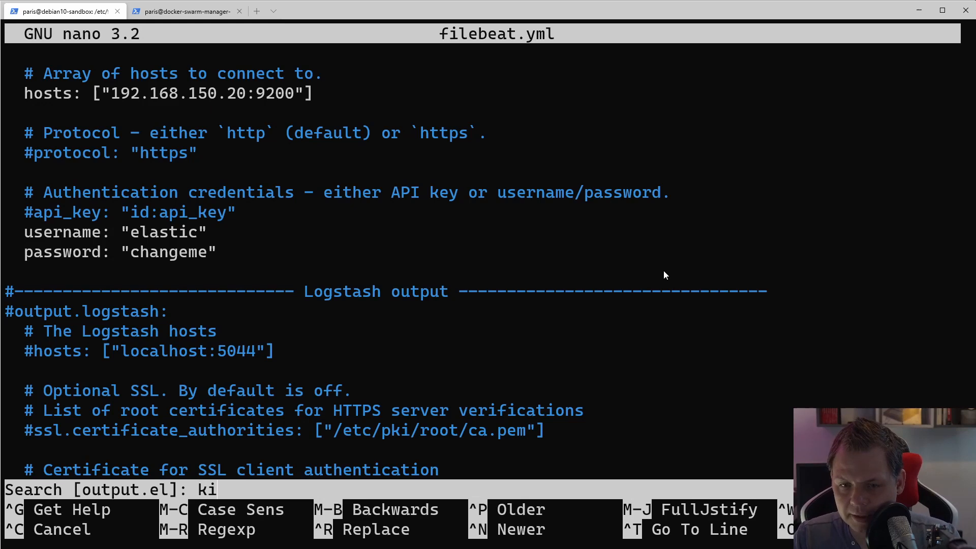
{"action": "type", "text": "bi"}
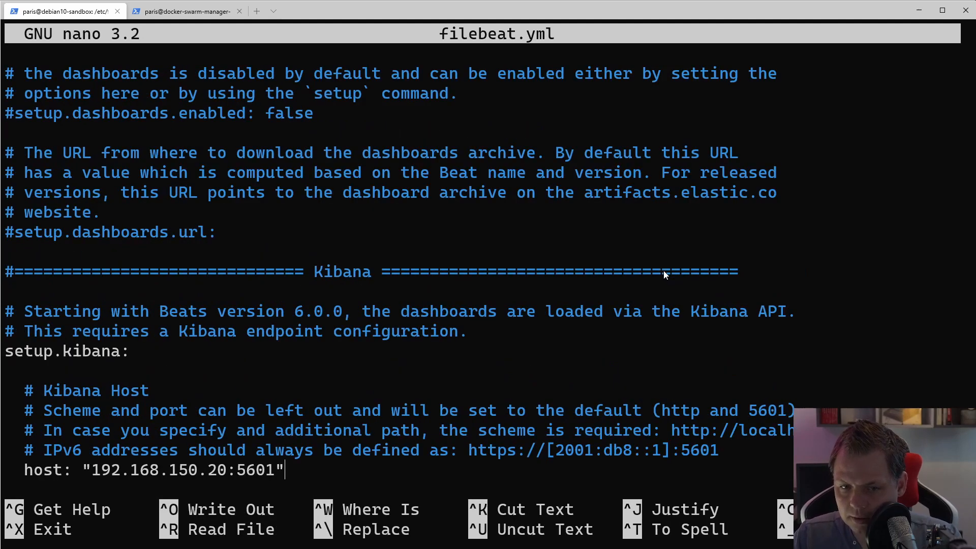
{"action": "scroll", "scroll_direction": "down", "scroll_amount": 3}
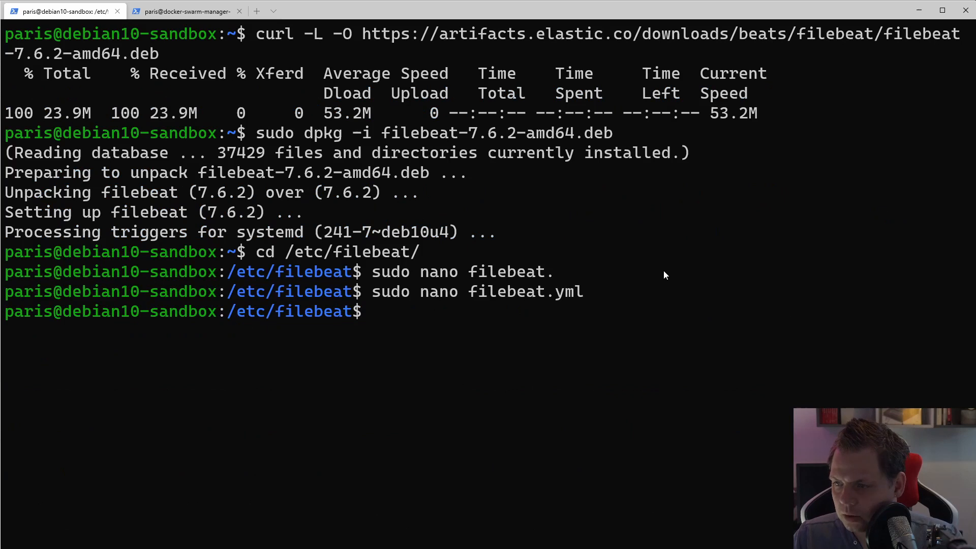
- In modules.d, copy traefik.yml.disabled to traefik.yml and open it in nano
{"action": "type", "text": "cd modules.d/"}
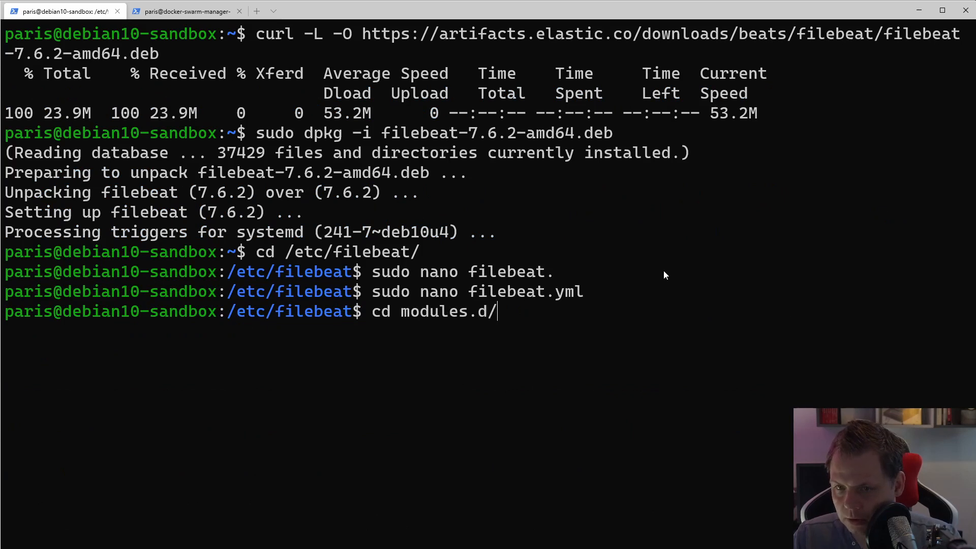
{"action": "type", "text": "sudo"}
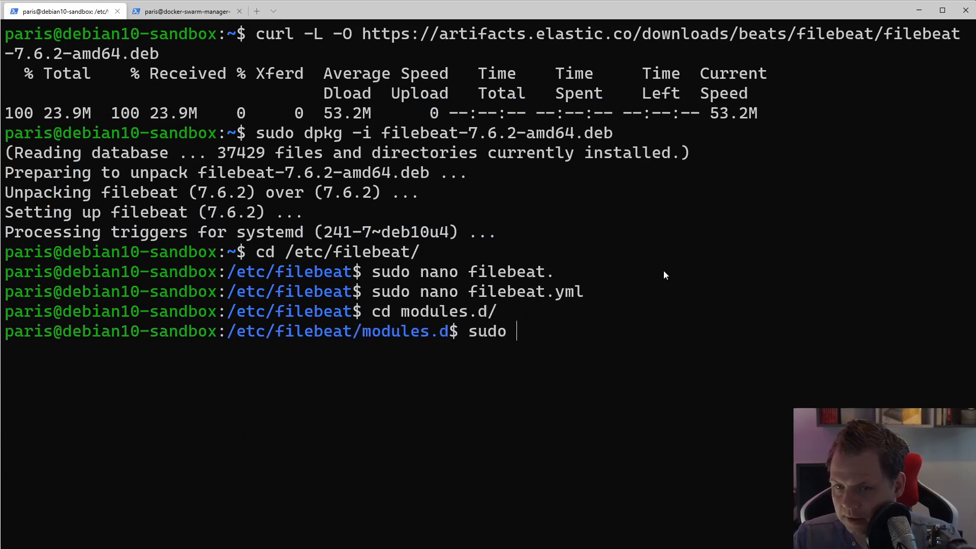
{"action": "type", "text": "traefik.yml.disabled"}
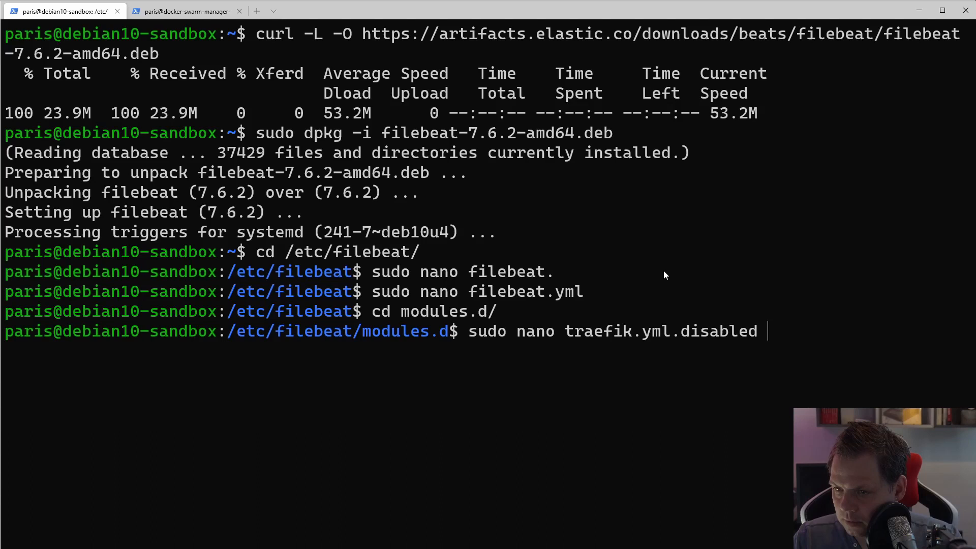
{"action": "key", "text": "ctrl+c"}
{"action": "type", "text": "sudo cp"}
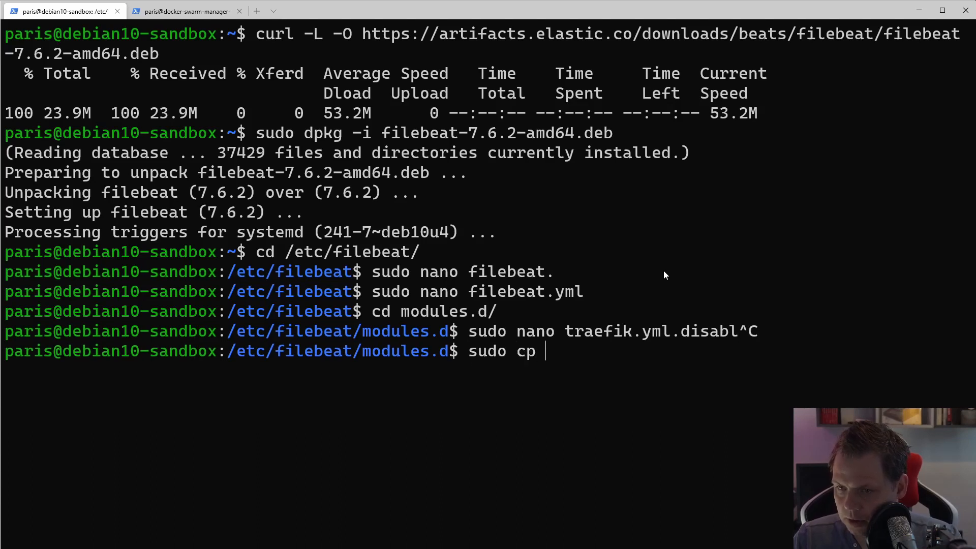
{"action": "type", "text": "traefik.yml.disabled tr"}
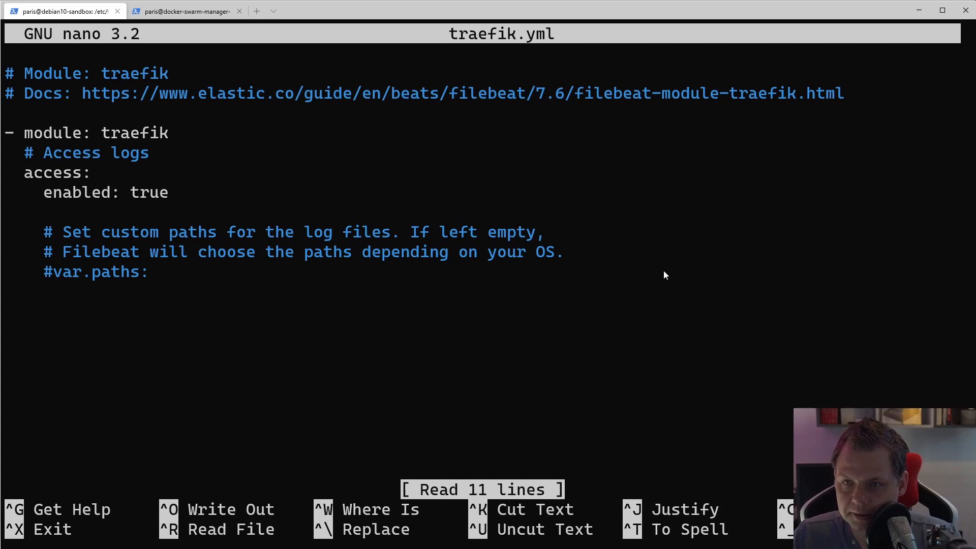
{"action": "mouse_move", "coordinate": [644, 100]}
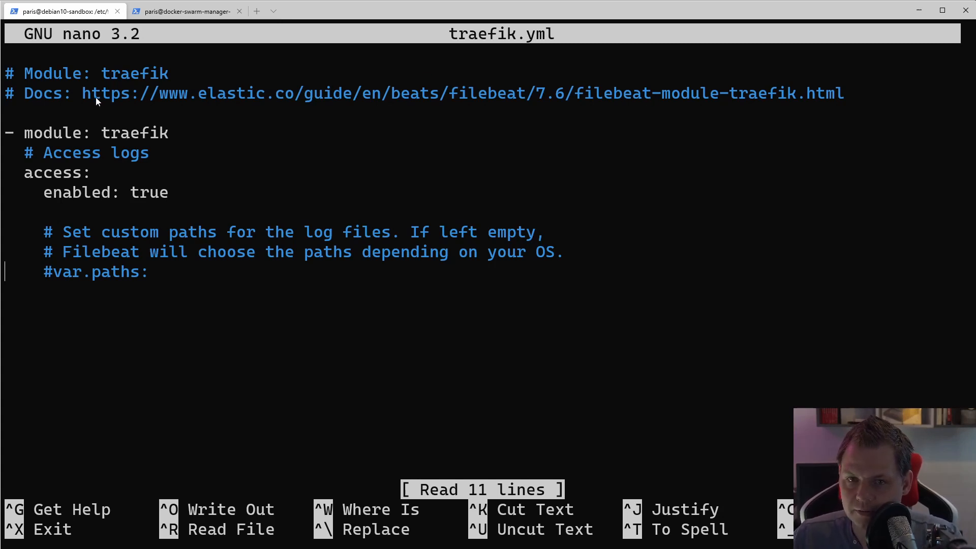
{"action": "mouse_move", "coordinate": [220, 123]}
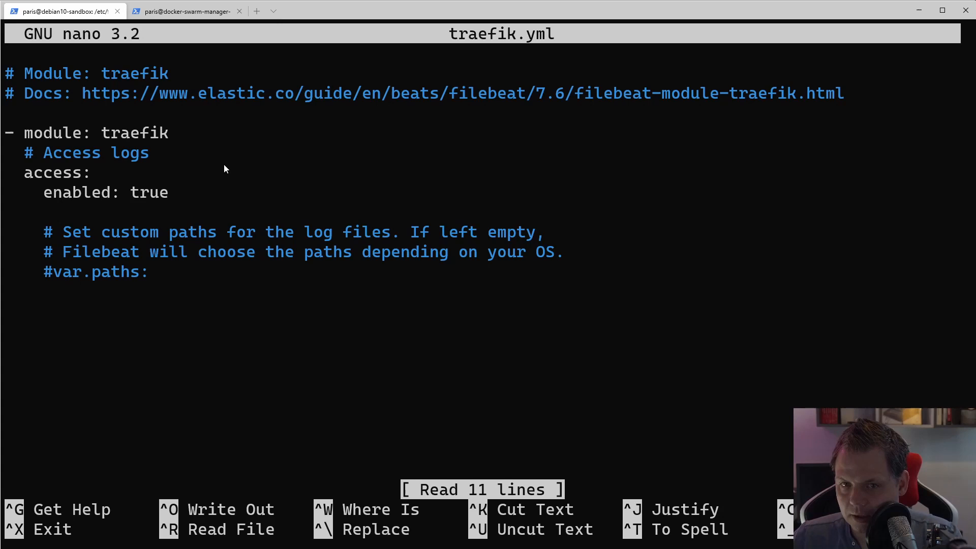
- Exit traefik.yml in nano after confirming access logs are enabled
{"action": "key", "text": "ctrl+x"}
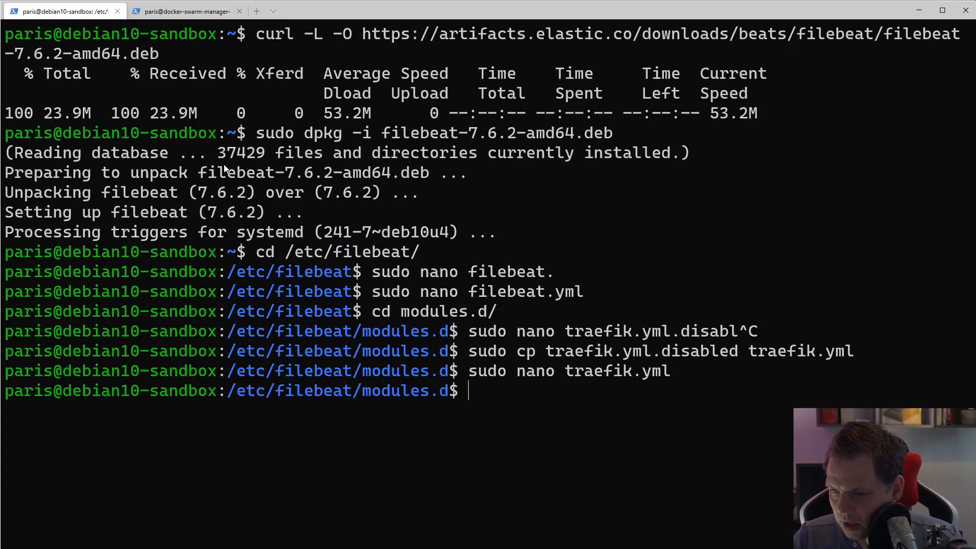
- Run sudo filebeat setup, then start and restart the filebeat service
{"action": "type", "text": "sudo filebeat setup"}
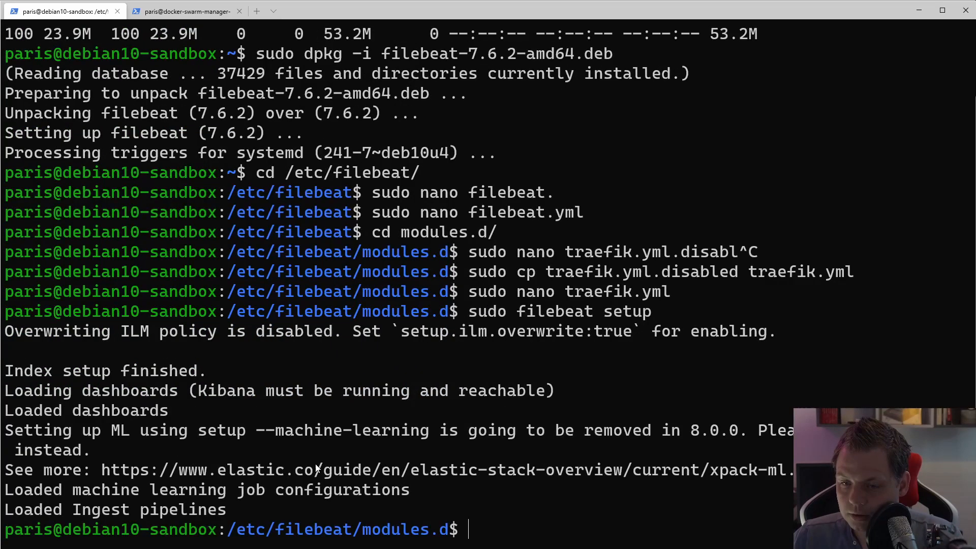
{"action": "type", "text": "sudo service filebeat"}
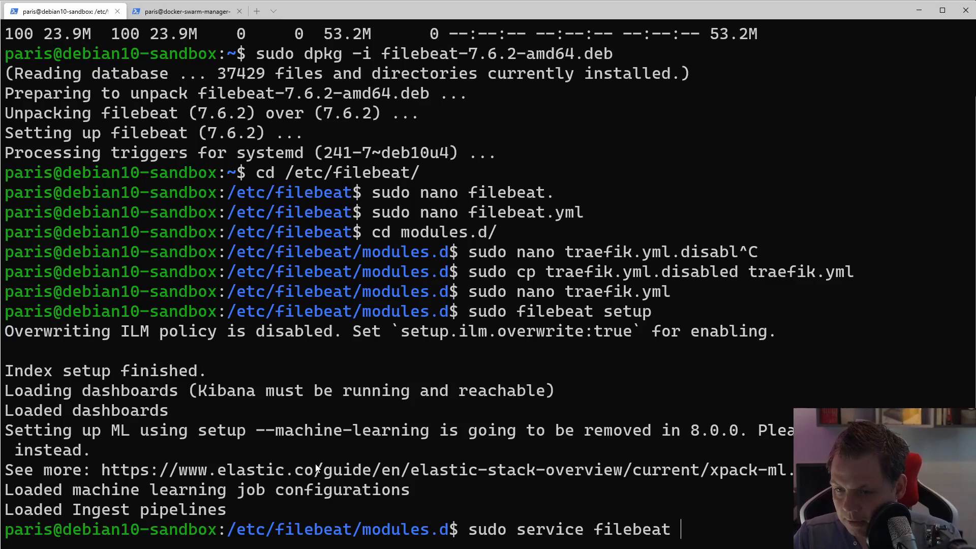
{"action": "type", "text": "start"}
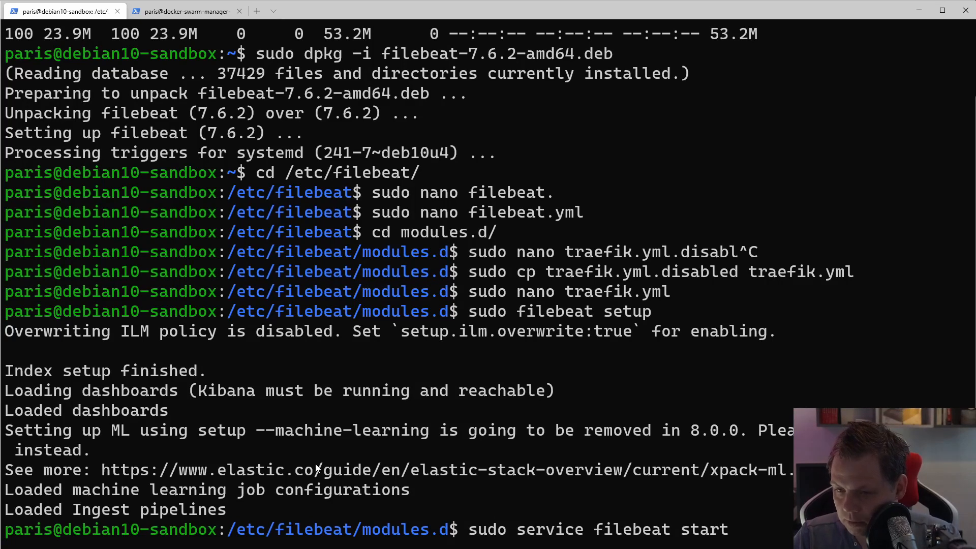
{"action": "type", "text": "sudo service filebeat s"}
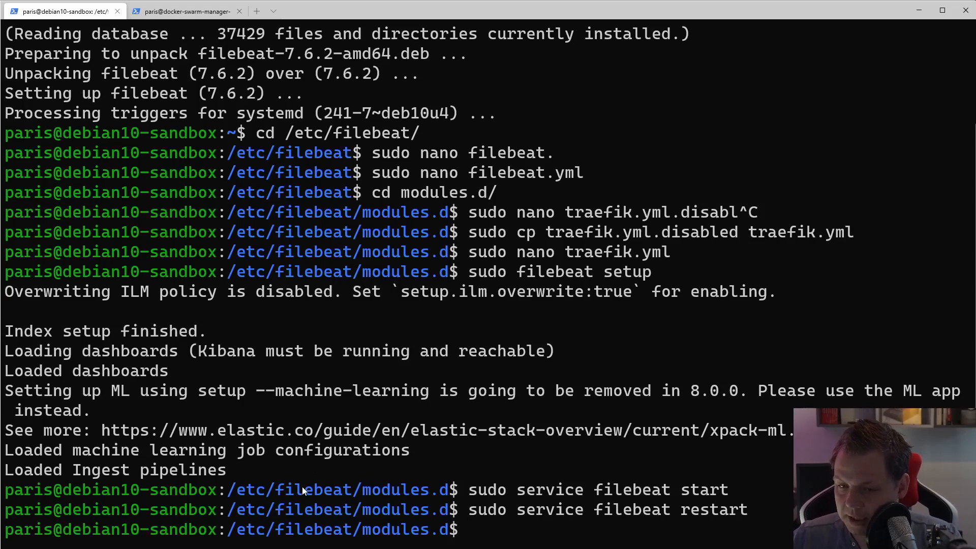
- Navigate to Kibana's Dashboard section and dismiss the usage data notice
{"action": "left_click", "coordinate": [183, 11]}
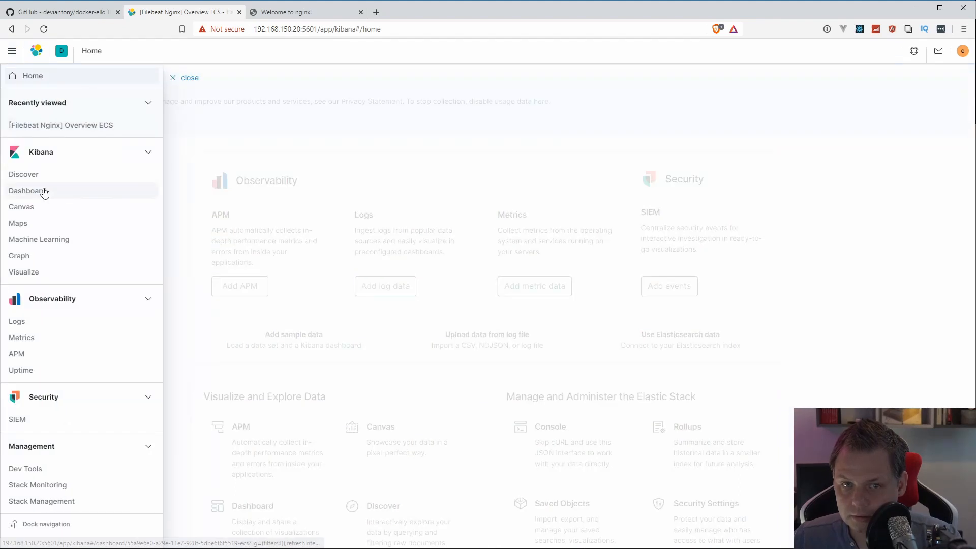
{"action": "left_click", "coordinate": [27, 191]}
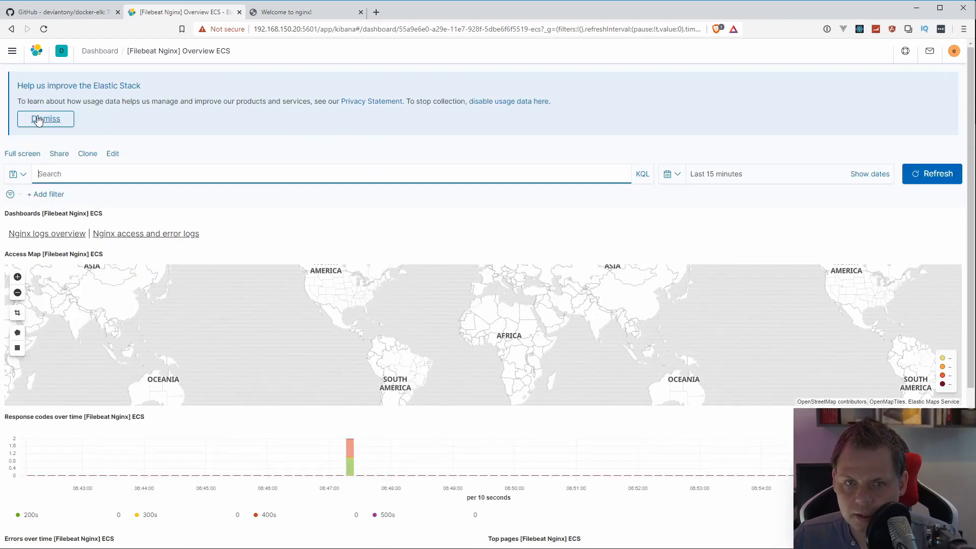
{"action": "left_click", "coordinate": [45, 119]}
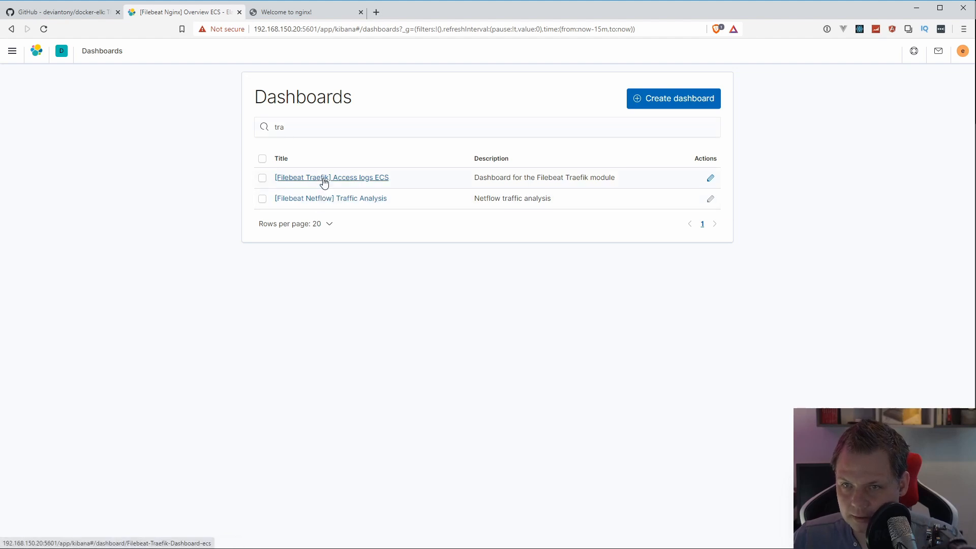
- Open the [Filebeat Traefik] Access logs ECS dashboard and scroll through its charts
{"action": "left_click", "coordinate": [332, 177]}
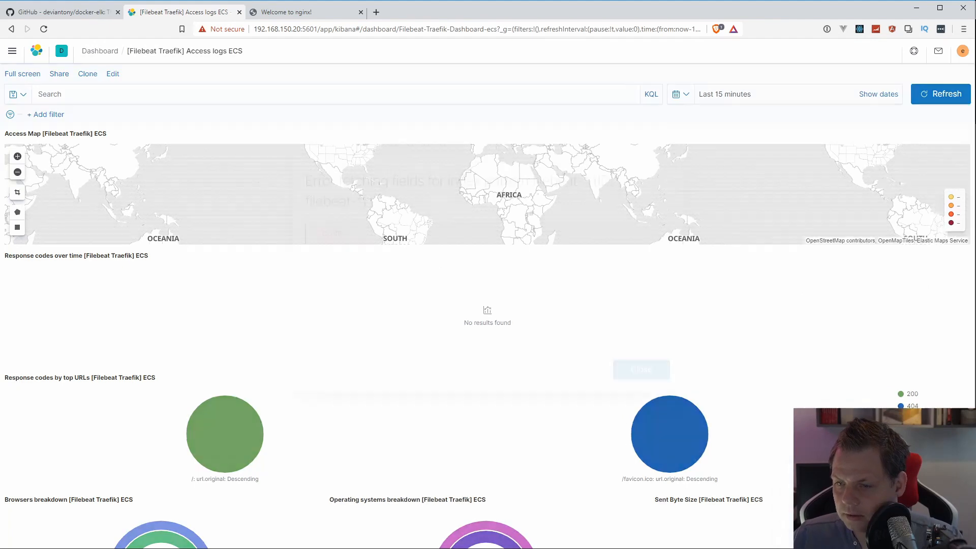
{"action": "scroll", "scroll_direction": "down", "scroll_amount": 3}
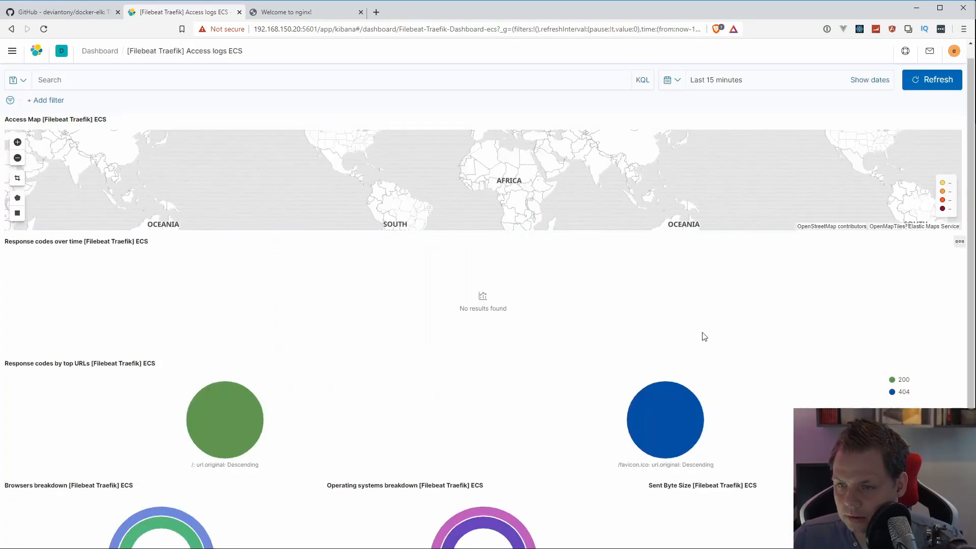
{"action": "scroll", "scroll_direction": "down", "scroll_amount": 3}
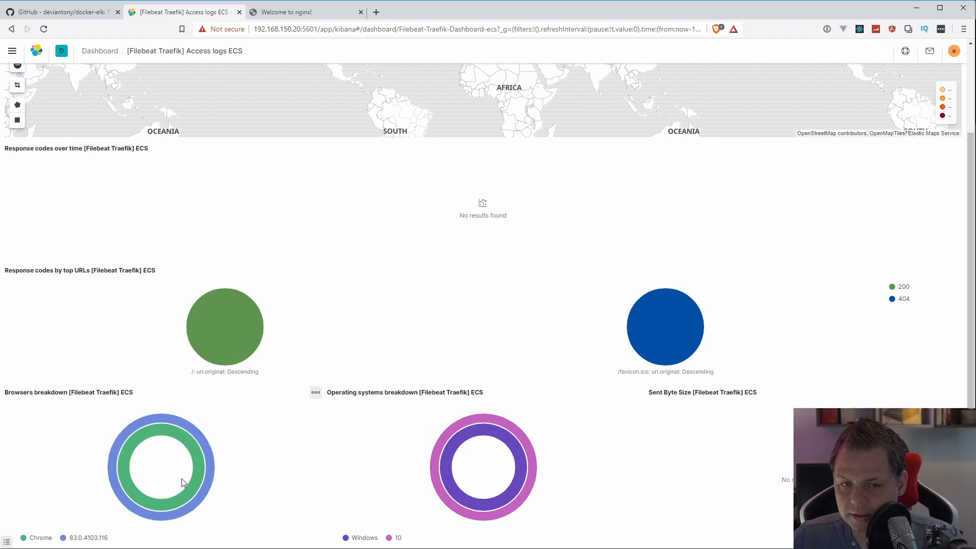